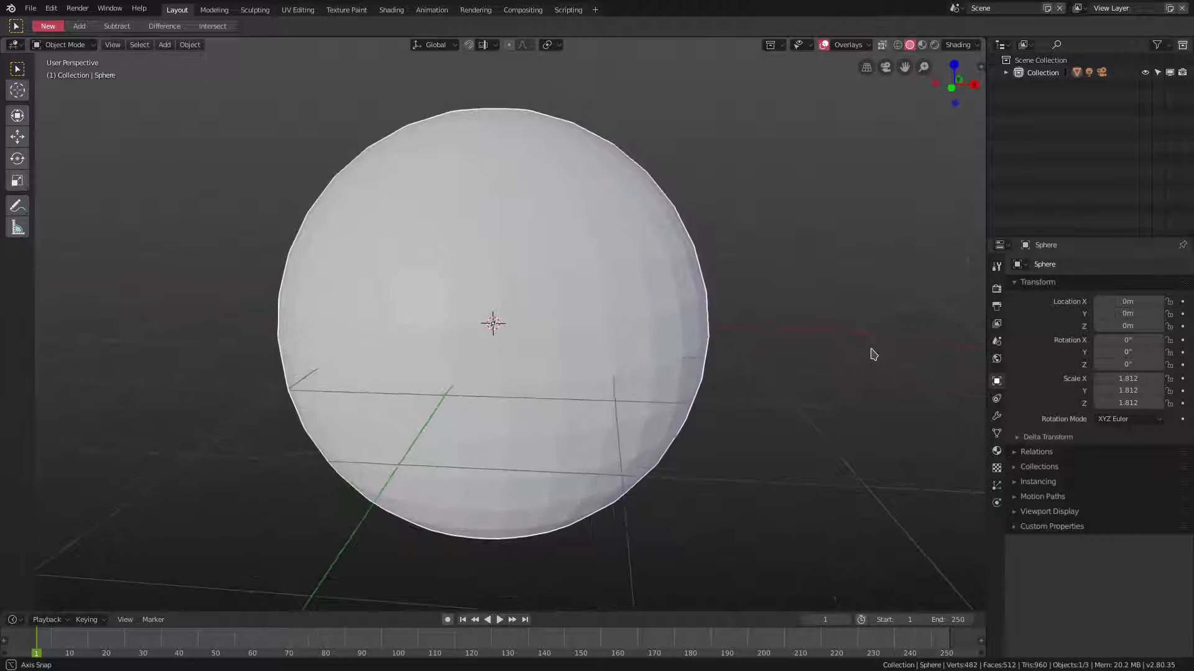
Orbit around the sphere and toggle between Edit Mode and Object Mode to inspect its mesh
{"action": "left_click_drag", "start_coordinate": [873, 354], "coordinate": [682, 383]}
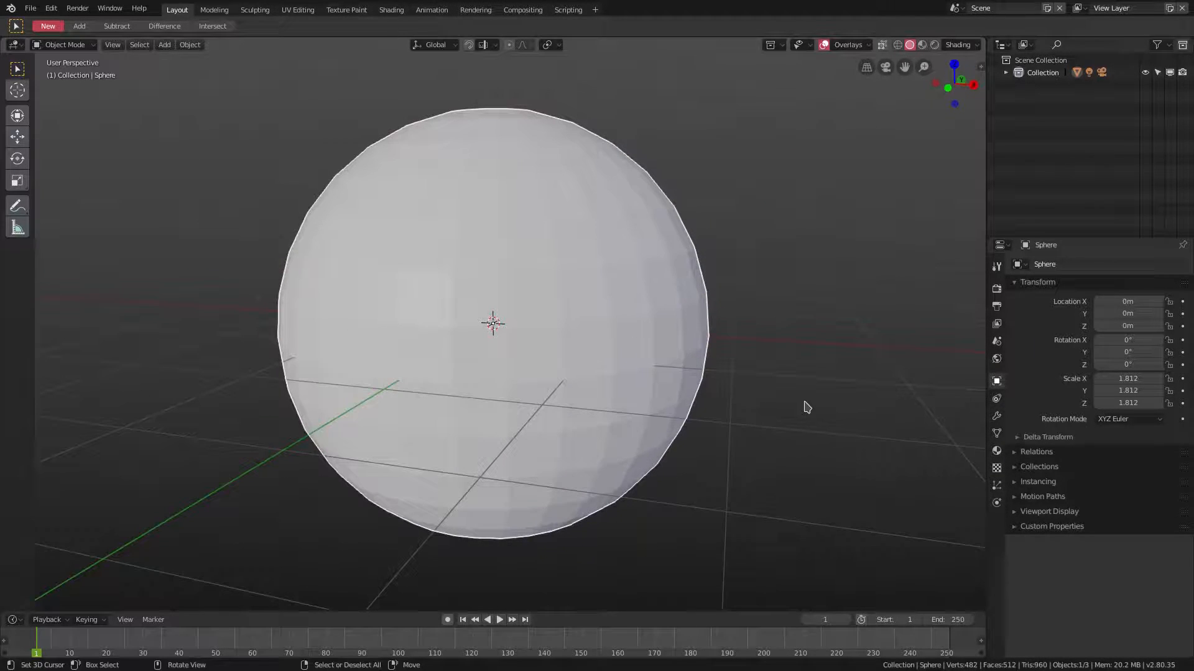
{"action": "key", "text": "Tab"}
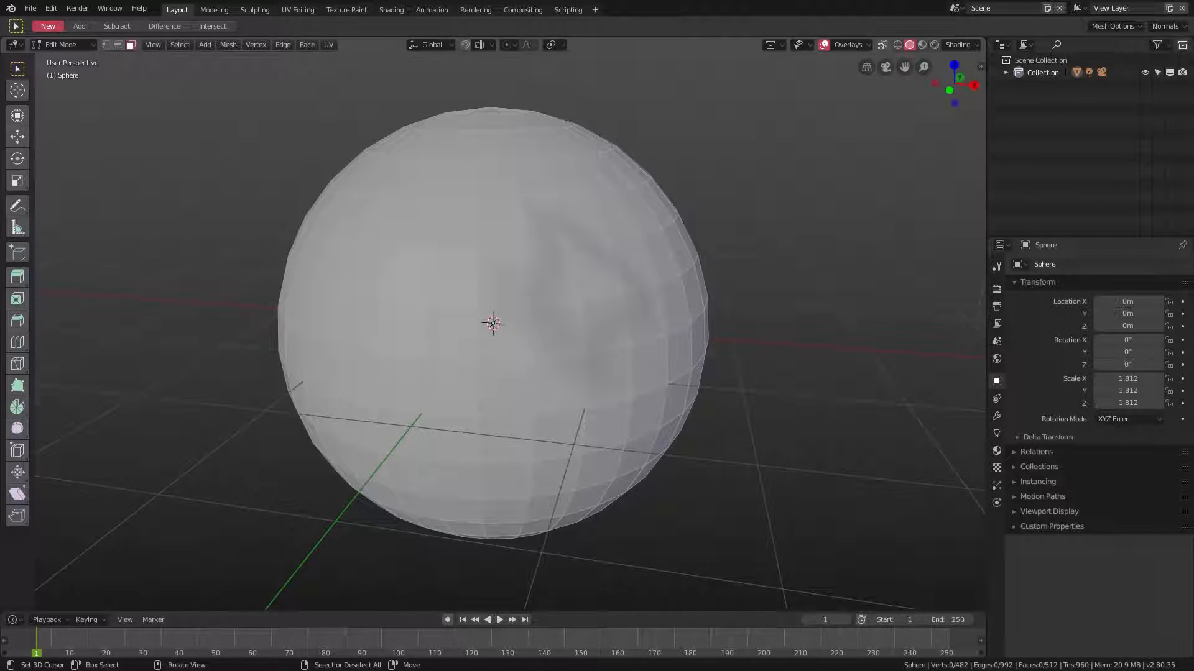
{"action": "left_click", "coordinate": [474, 214]}
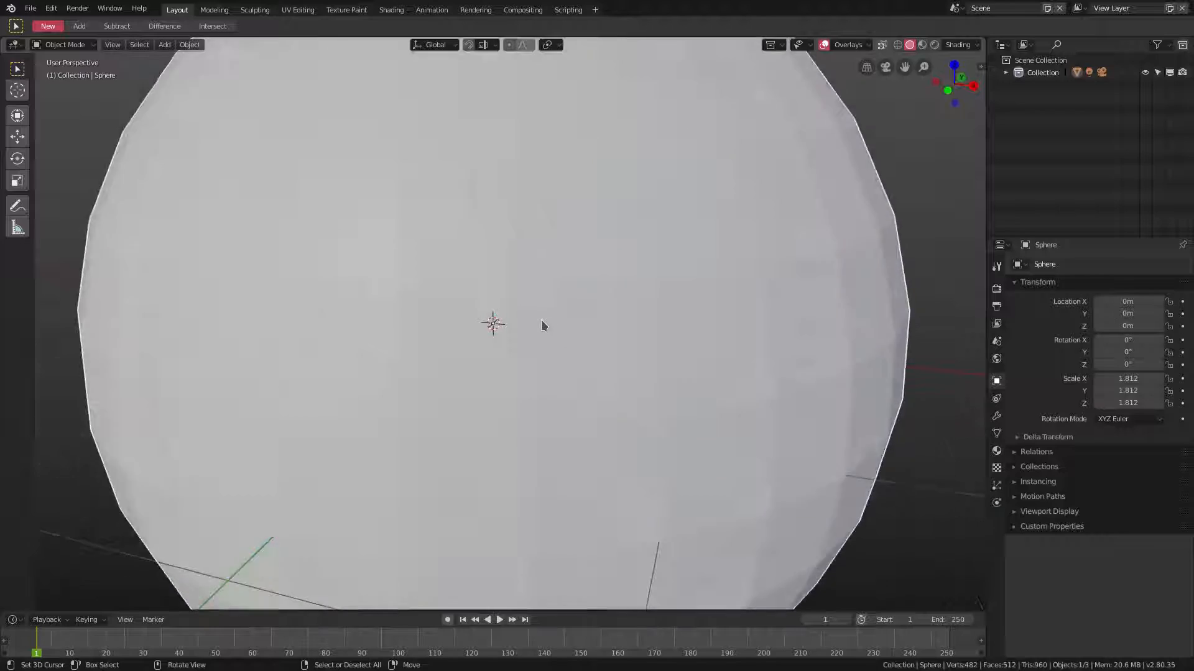
{"action": "left_click_drag", "start_coordinate": [544, 326], "coordinate": [881, 254]}
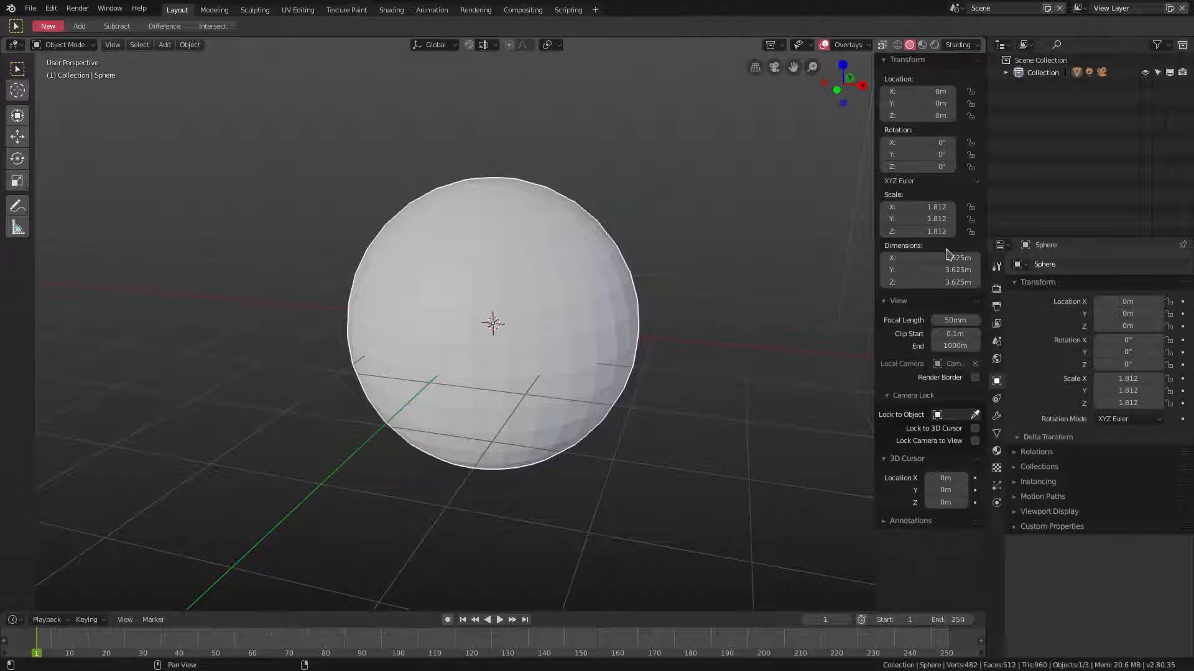
{"action": "key", "text": "Tab"}
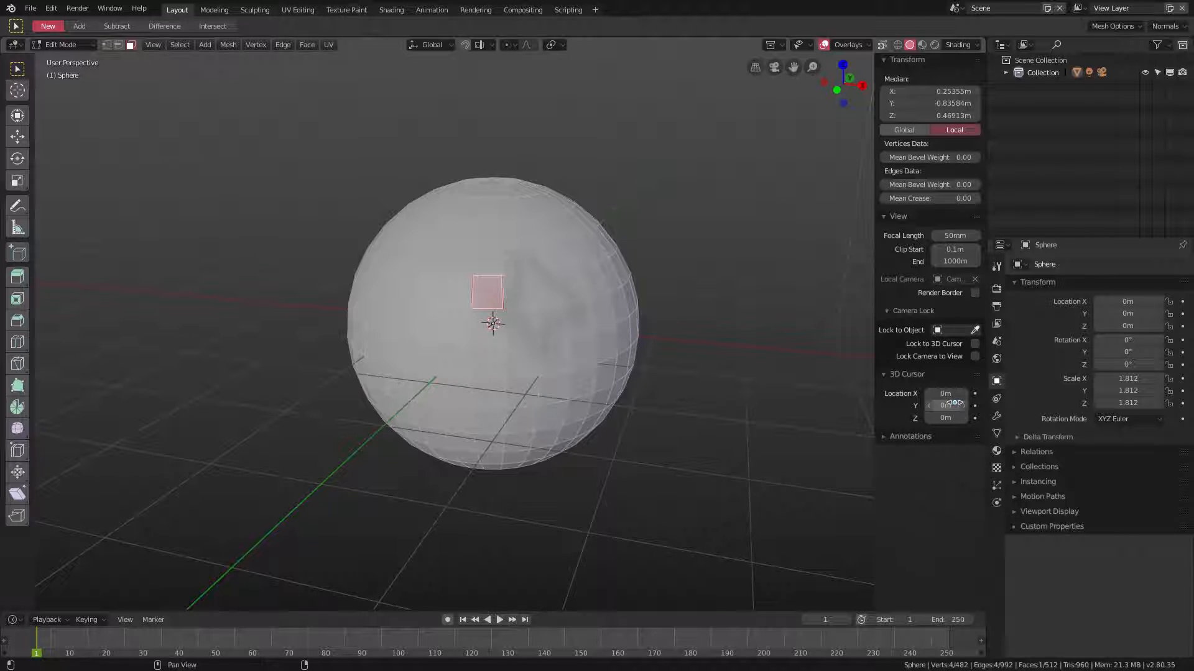
{"action": "key", "text": "Tab"}
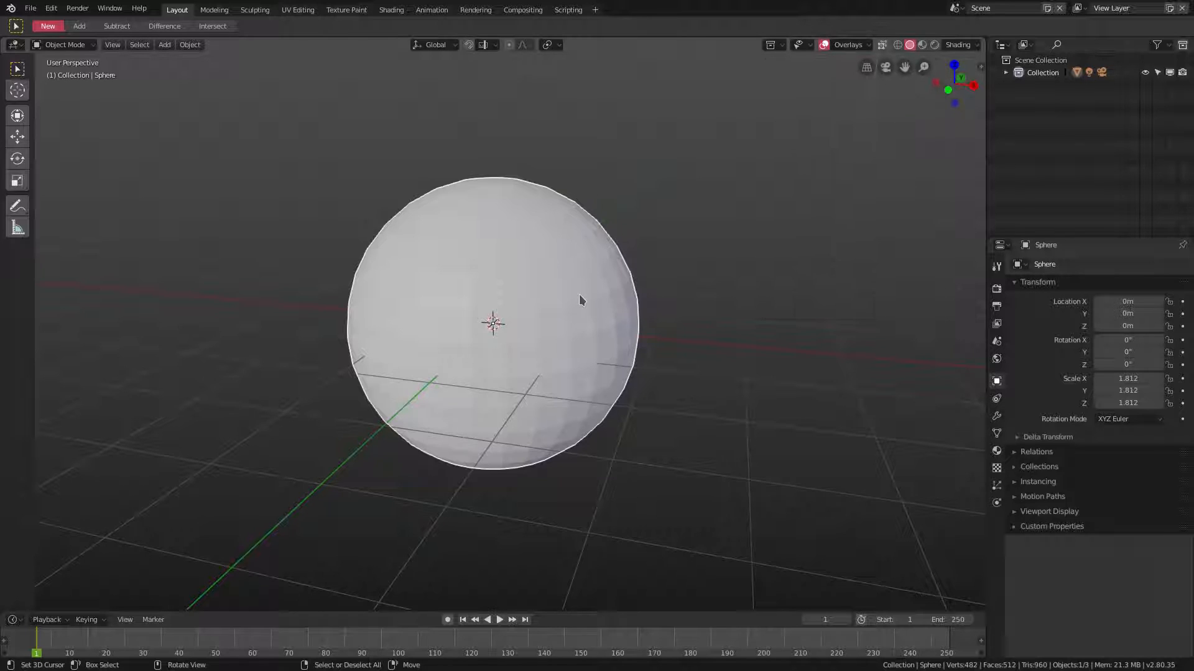
Enable the face normals line overlay and select all faces of the sphere mesh
{"action": "left_click", "coordinate": [861, 45]}
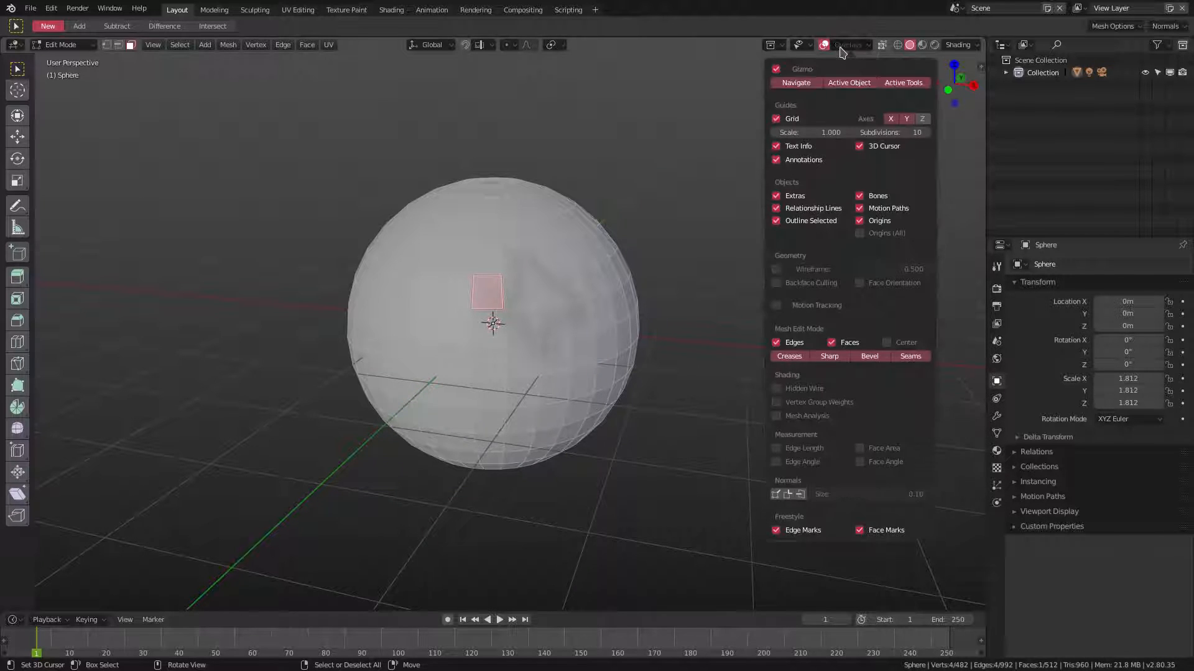
{"action": "mouse_move", "coordinate": [800, 494]}
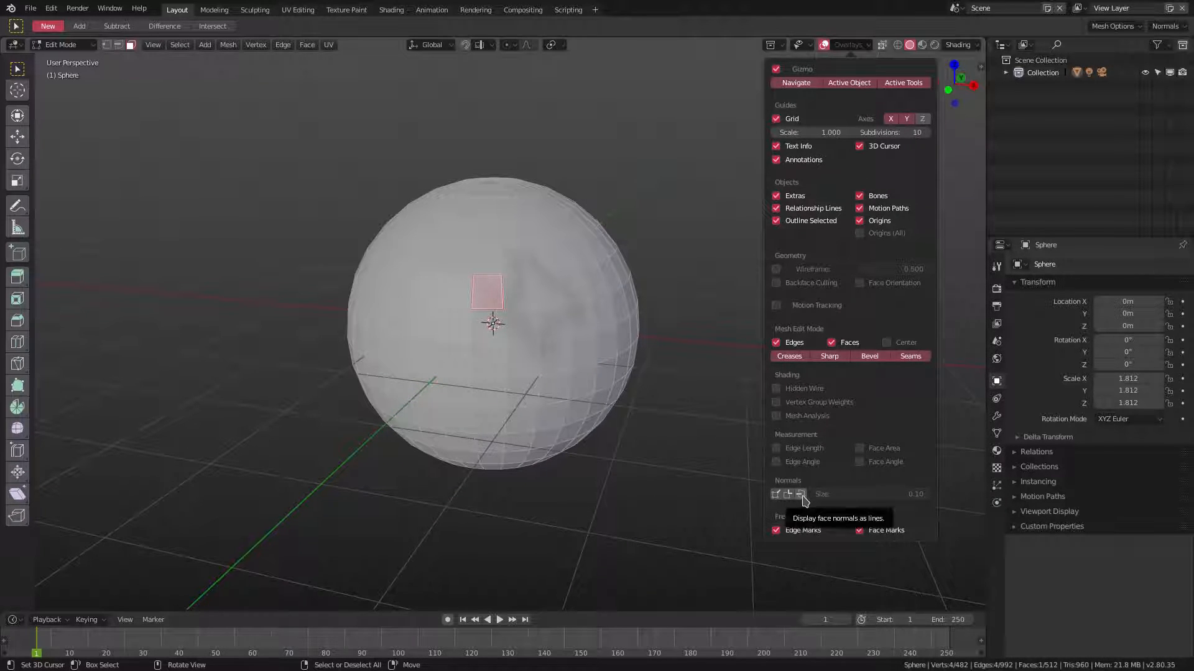
{"action": "left_click", "coordinate": [799, 495]}
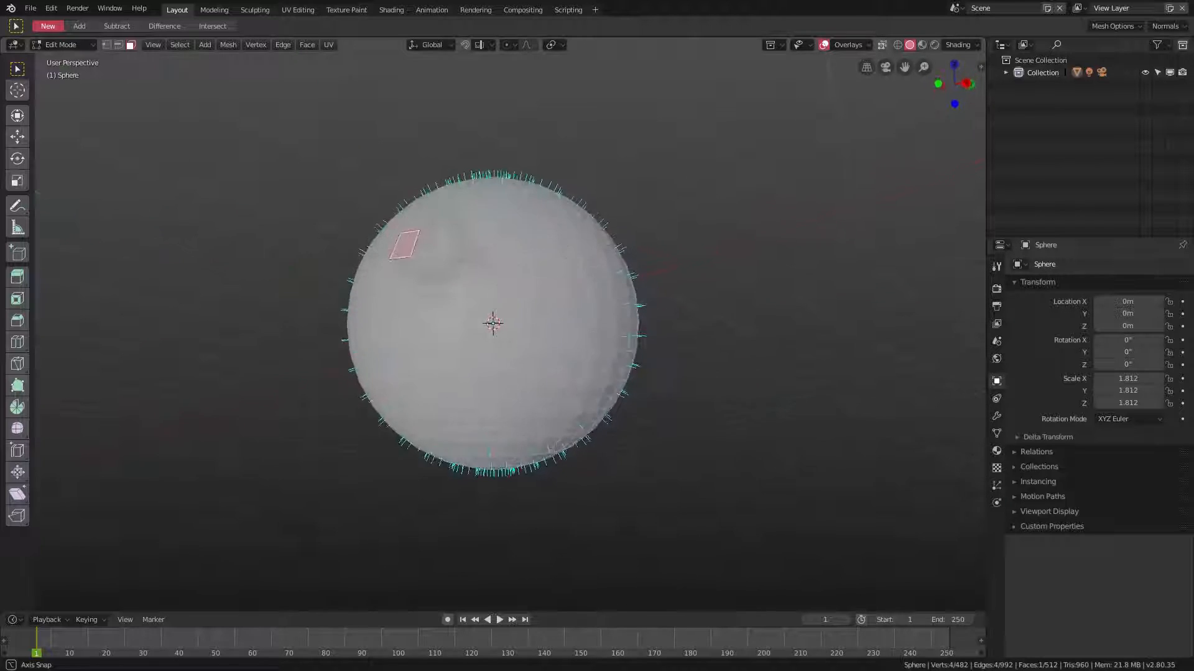
{"action": "key", "text": "a"}
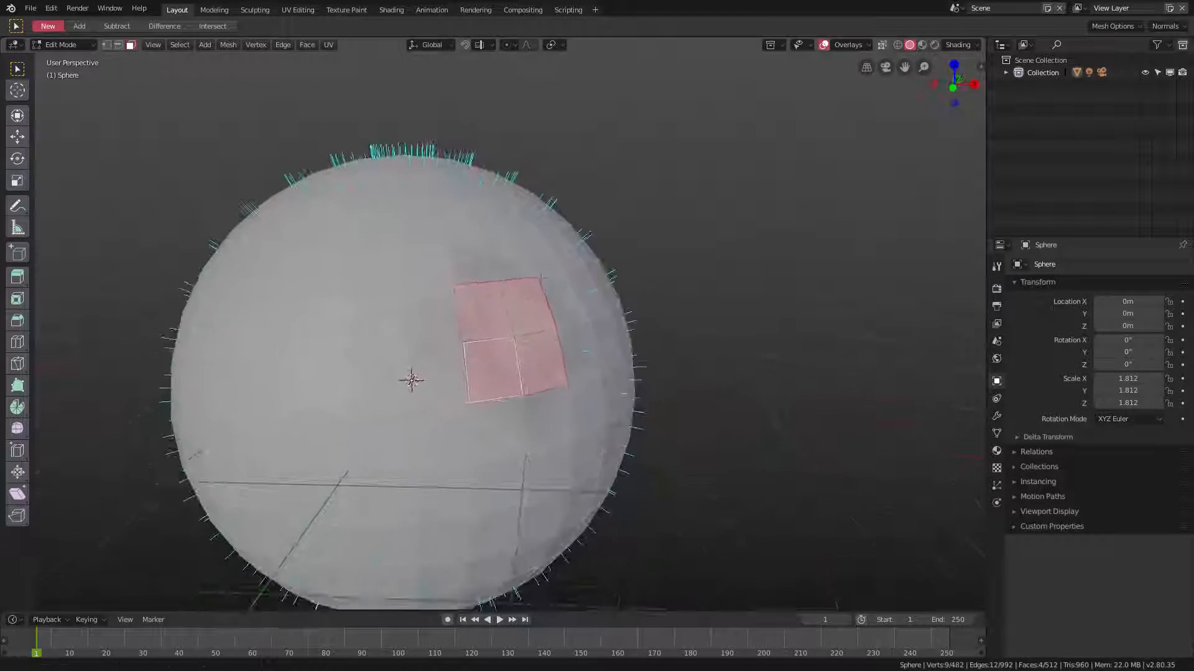
Briefly leave mesh editing to view the plain shaded sphere, then return to Edit Mode
{"action": "left_click", "coordinate": [228, 45]}
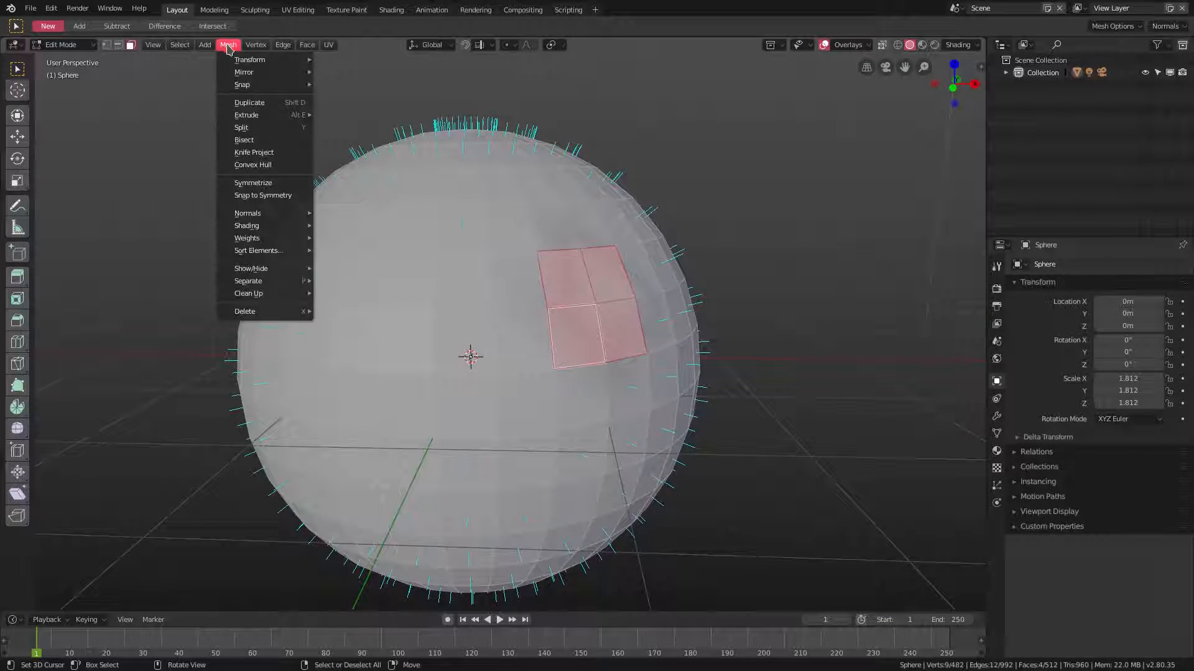
{"action": "mouse_move", "coordinate": [248, 212]}
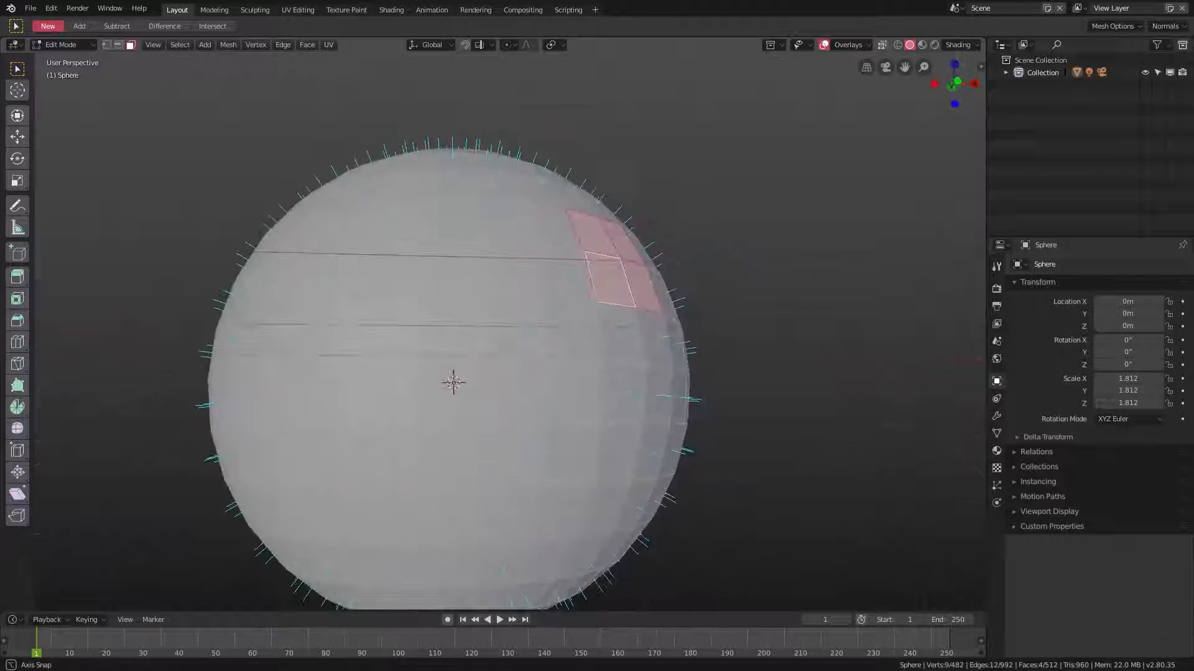
{"action": "key", "text": "Tab"}
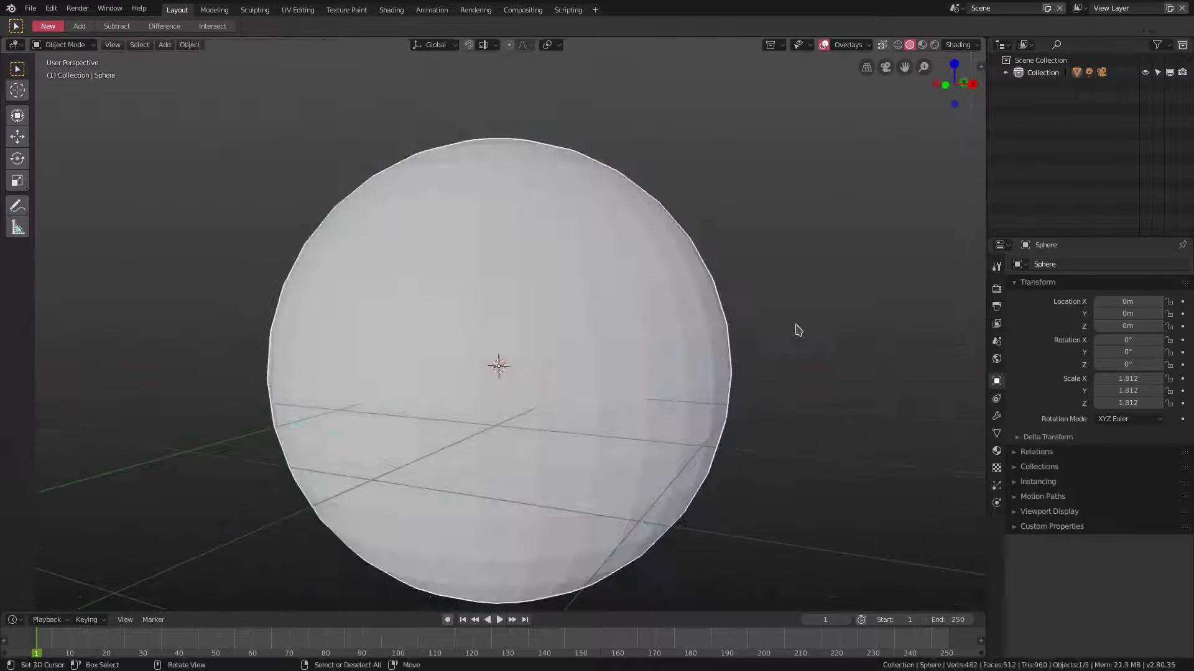
{"action": "key", "text": "Tab"}
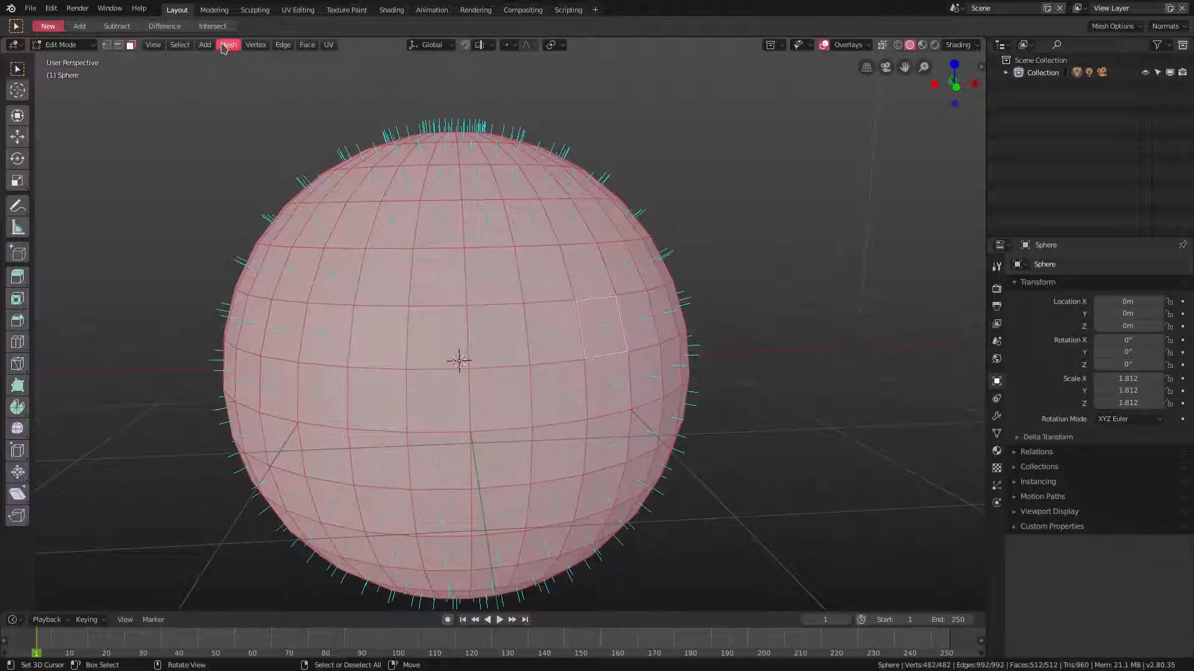
Recalculate the whole sphere's normals outward via Mesh > Normals > Recalculate Outside
{"action": "left_click", "coordinate": [227, 45]}
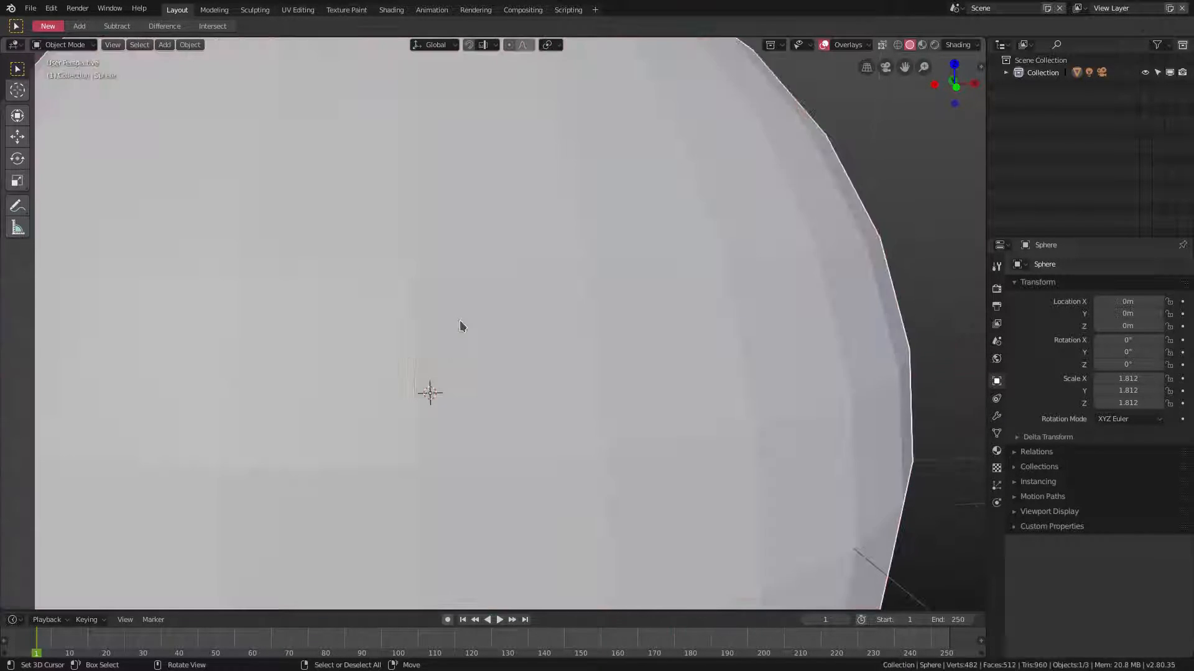
{"action": "key", "text": "Tab"}
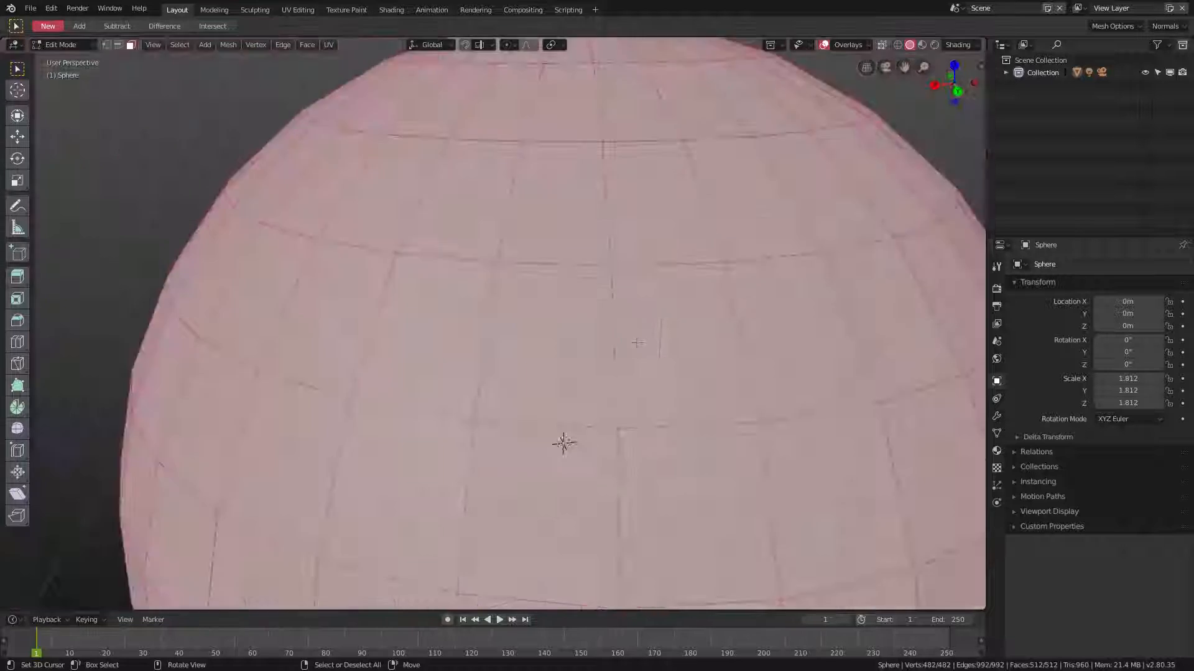
{"action": "left_click", "coordinate": [228, 45]}
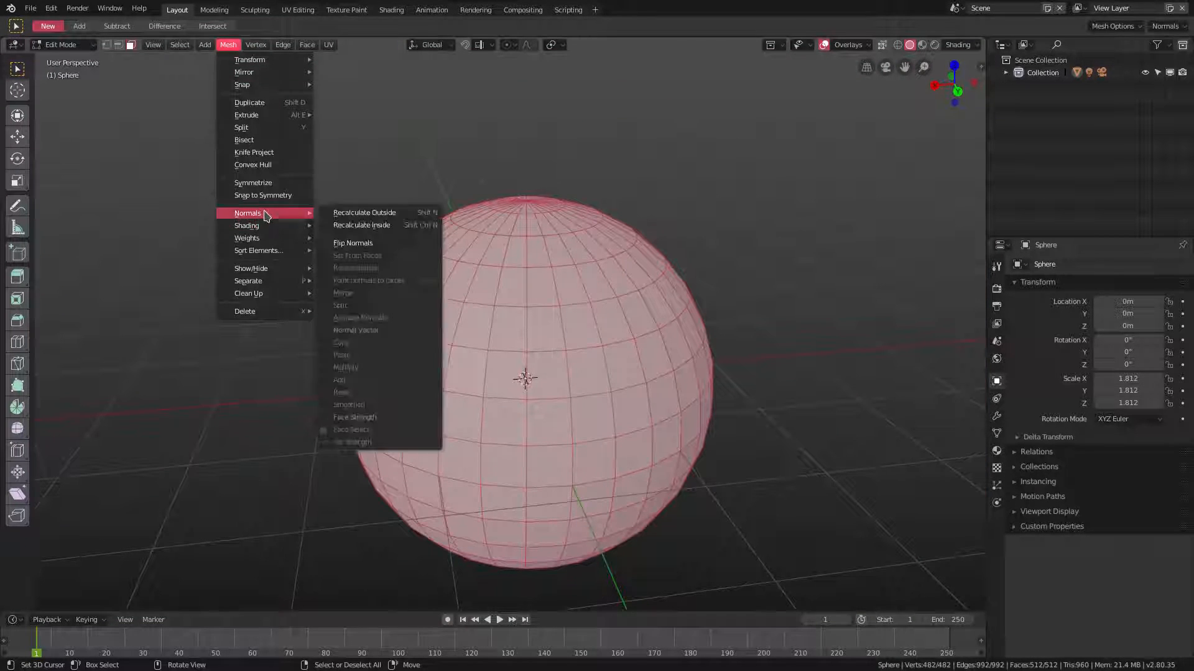
{"action": "left_click", "coordinate": [365, 213]}
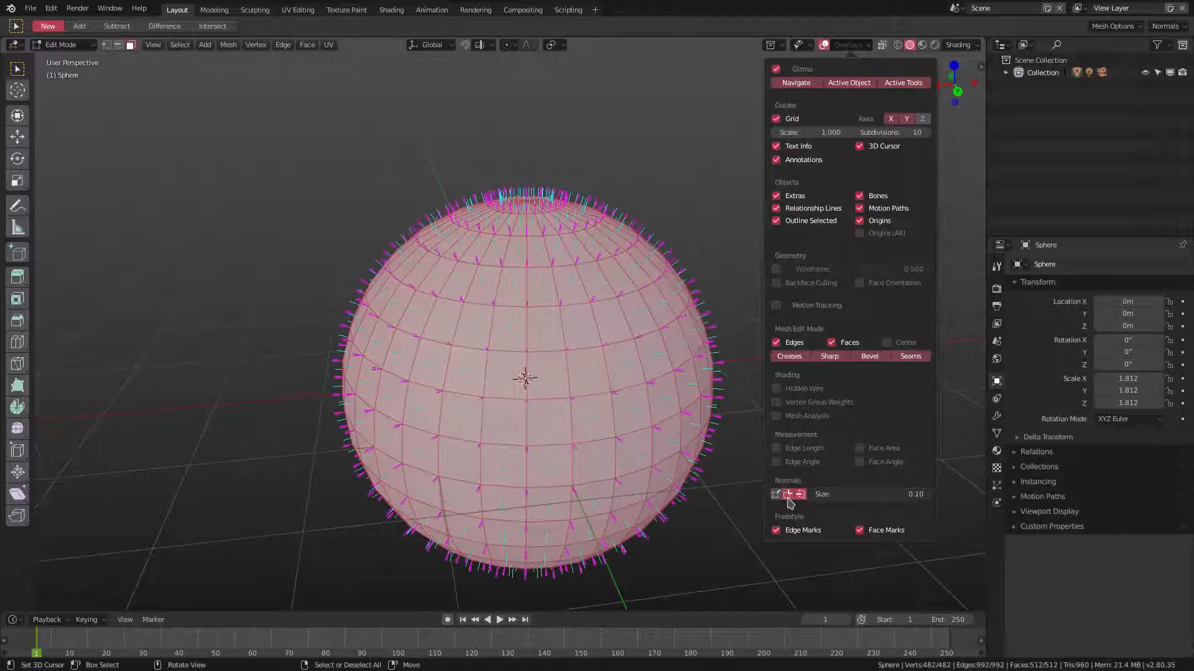
Show vertex-per-face split normals as lines across the whole sphere mesh
{"action": "left_click", "coordinate": [843, 45]}
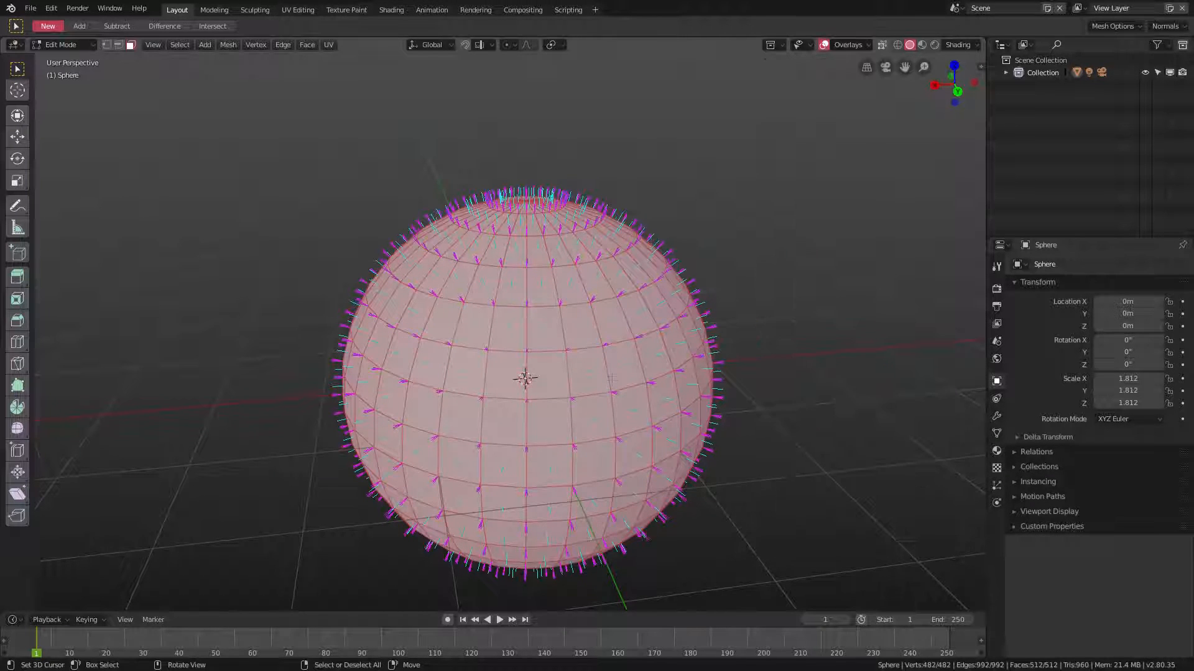